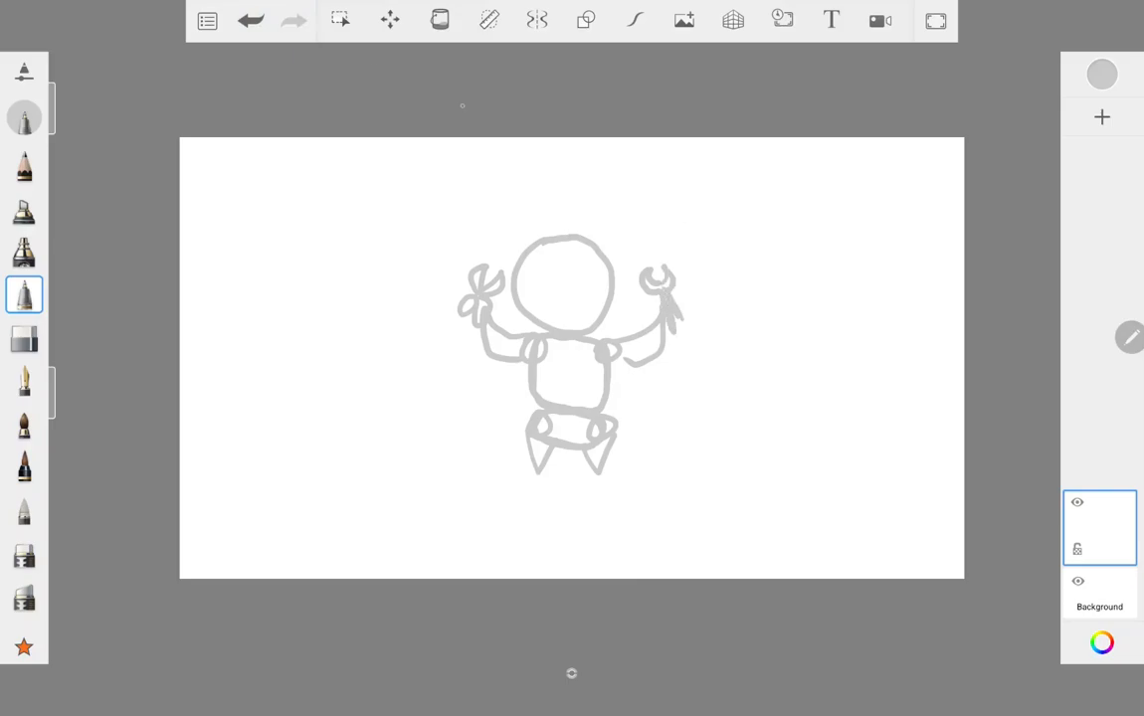
Step: Undo the stray stroke, sketch the hooded helmet and face in grey, and add an ink layer
{"action": "left_click", "coordinate": [249, 20]}
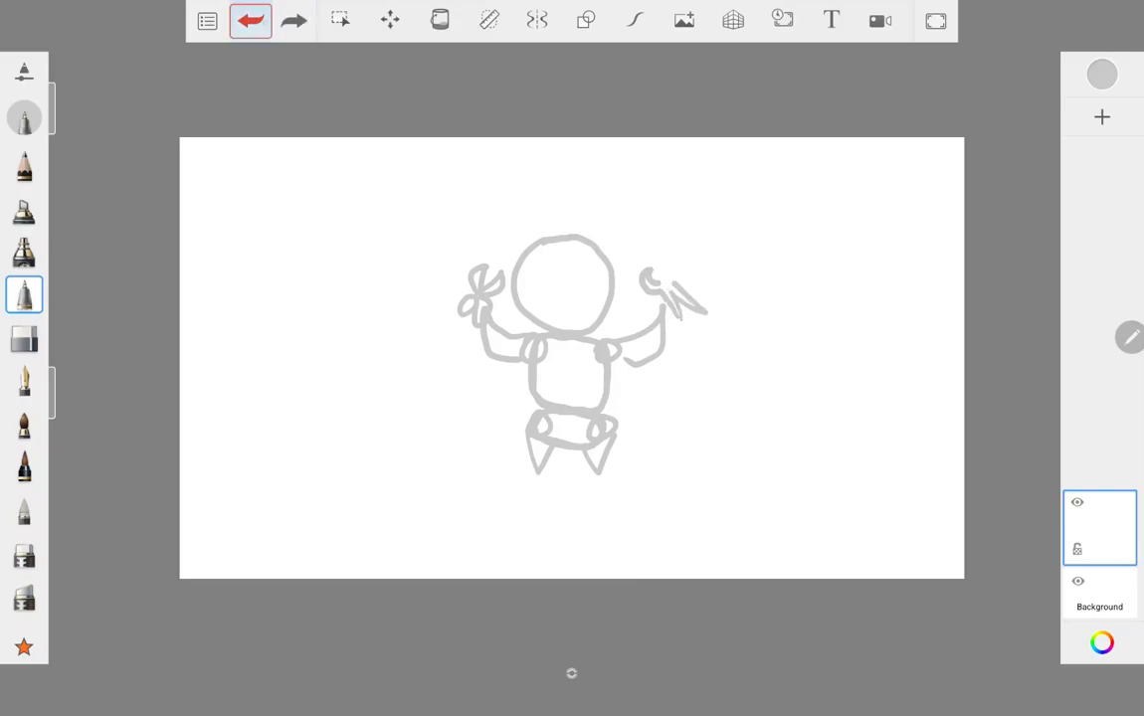
{"action": "left_click", "coordinate": [250, 20]}
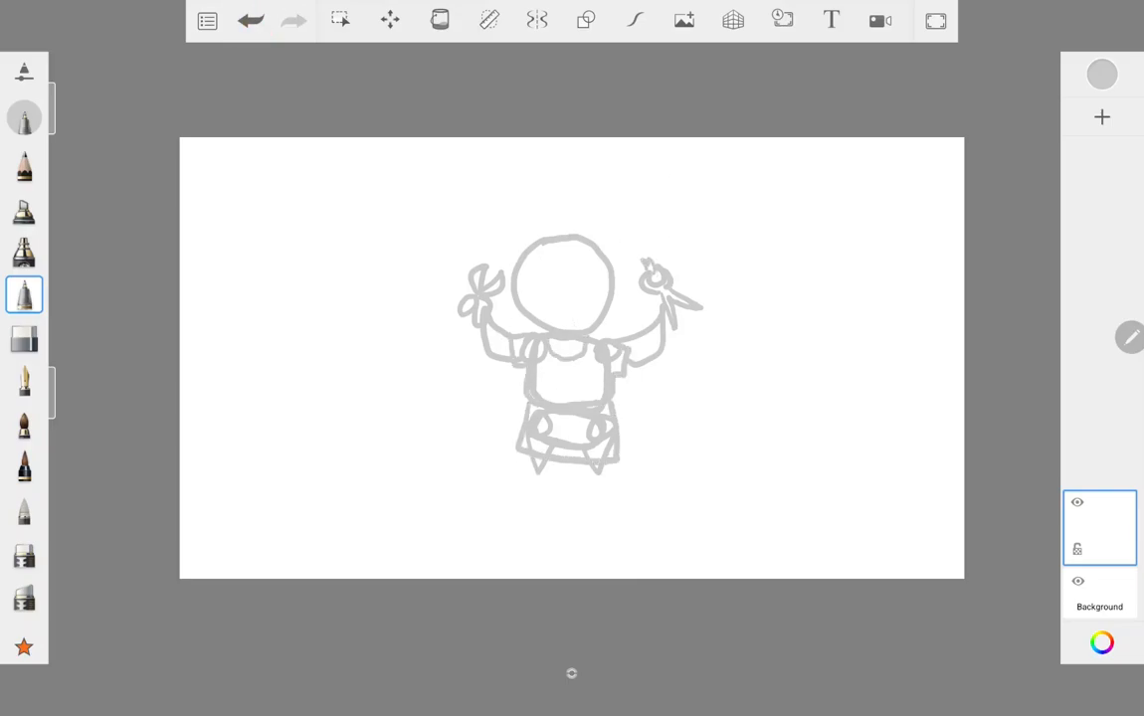
{"action": "left_click_drag", "start_coordinate": [537, 298], "coordinate": [572, 318]}
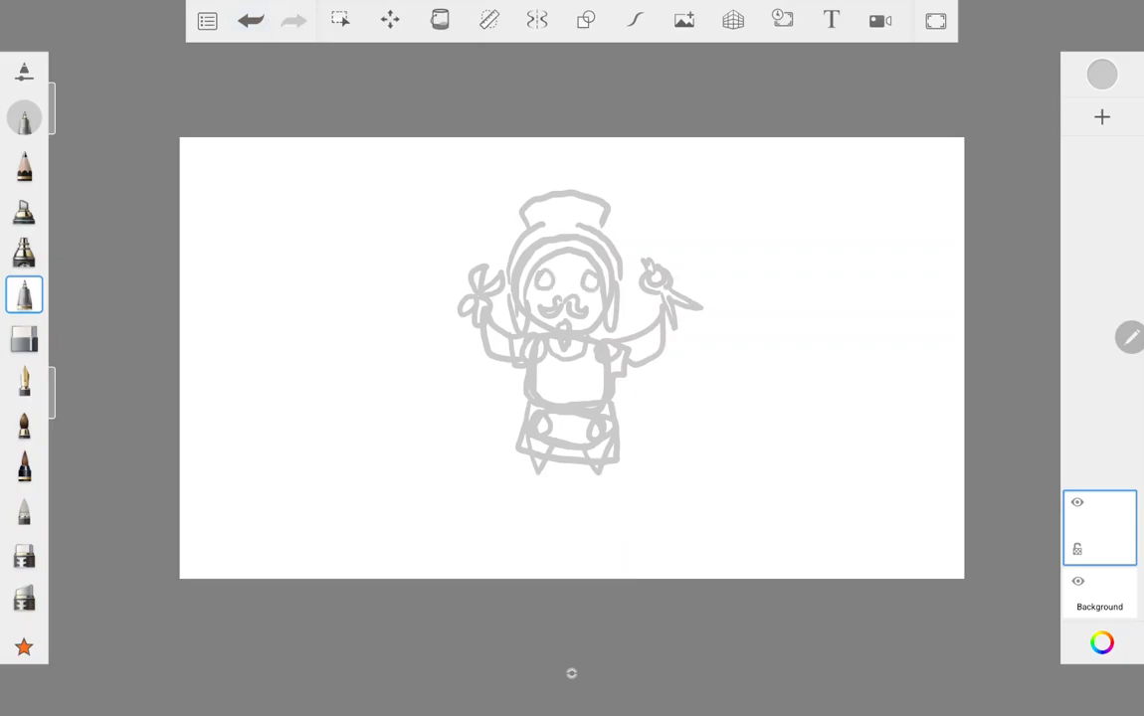
{"action": "left_click", "coordinate": [22, 340]}
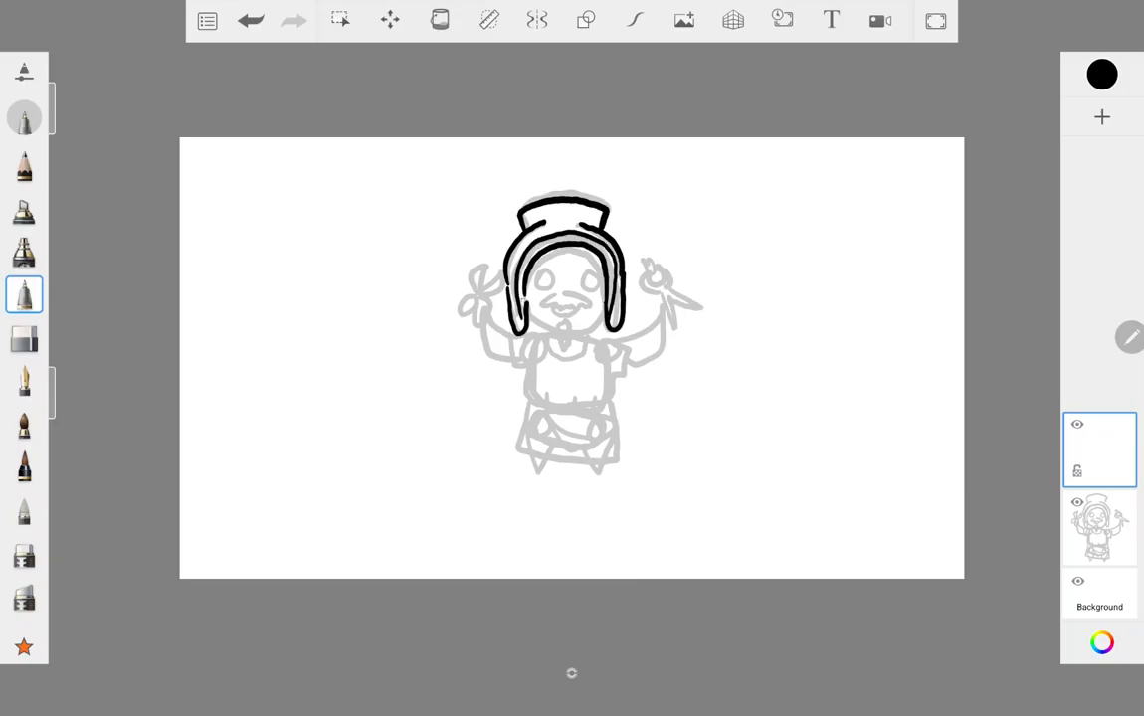
Step: Ink the helmet rim, beard, body outline, eyes, teeth and hand tools in black
{"action": "left_click_drag", "start_coordinate": [542, 333], "coordinate": [572, 329]}
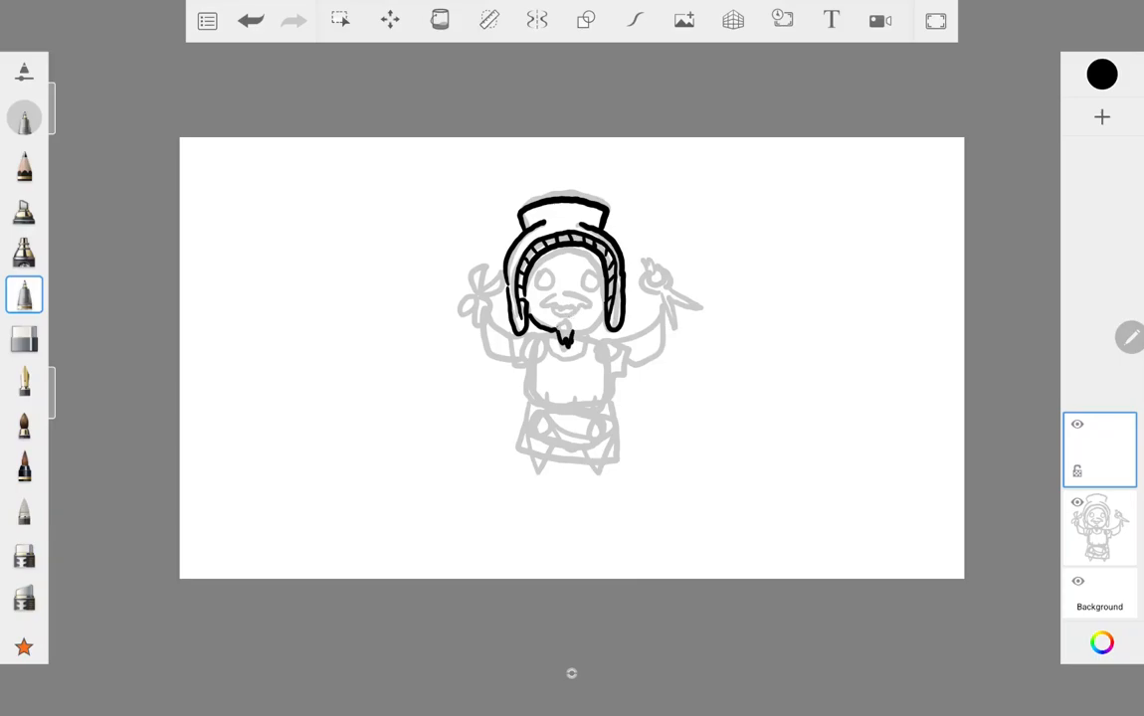
{"action": "left_click_drag", "start_coordinate": [553, 303], "coordinate": [567, 338]}
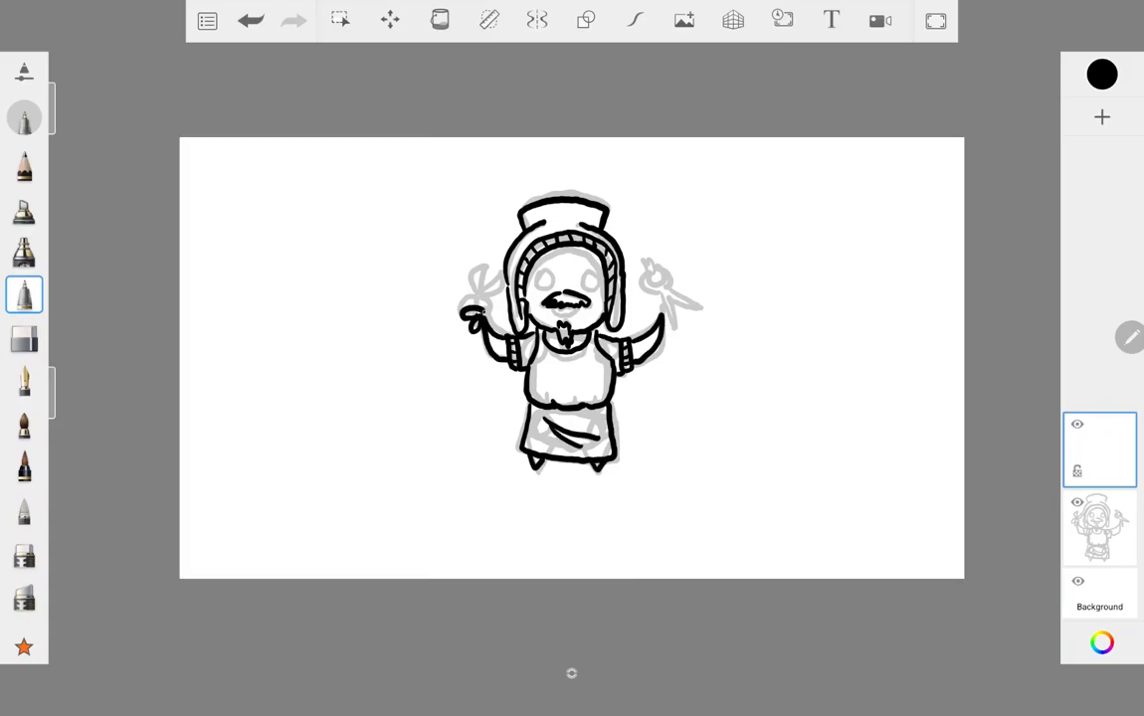
{"action": "left_click_drag", "start_coordinate": [487, 299], "coordinate": [473, 313]}
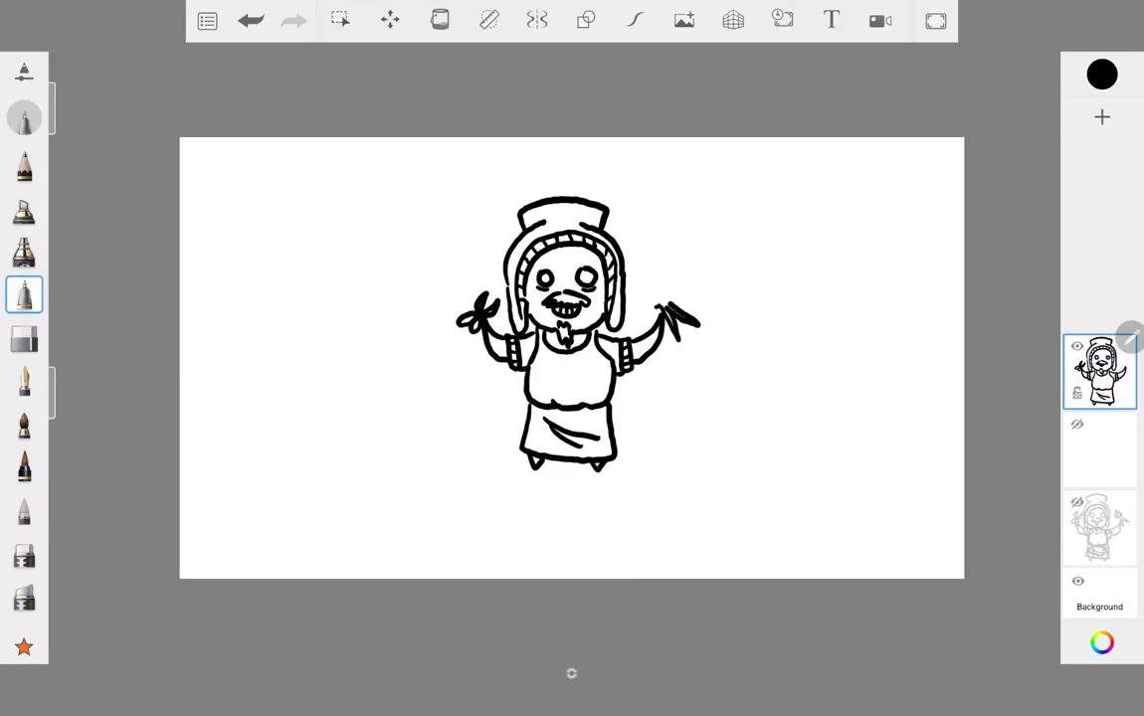
Step: Pick dark red and paint blood splashes spreading across the apron
{"action": "left_click", "coordinate": [1098, 374]}
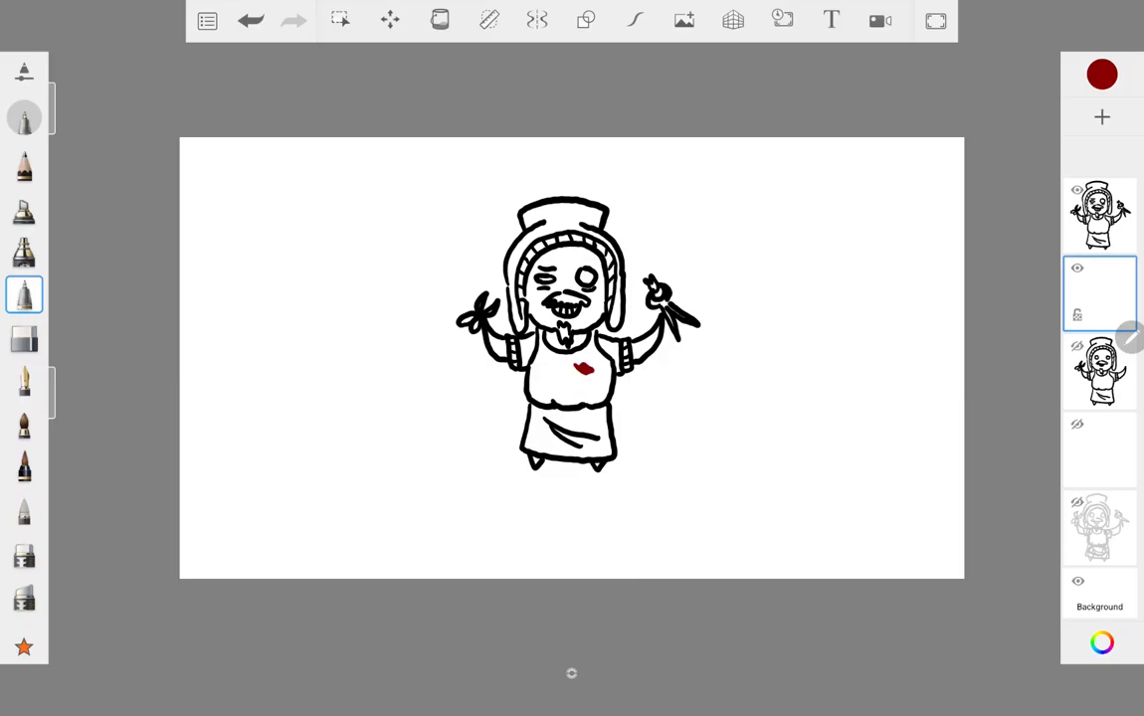
{"action": "left_click_drag", "start_coordinate": [553, 383], "coordinate": [587, 403]}
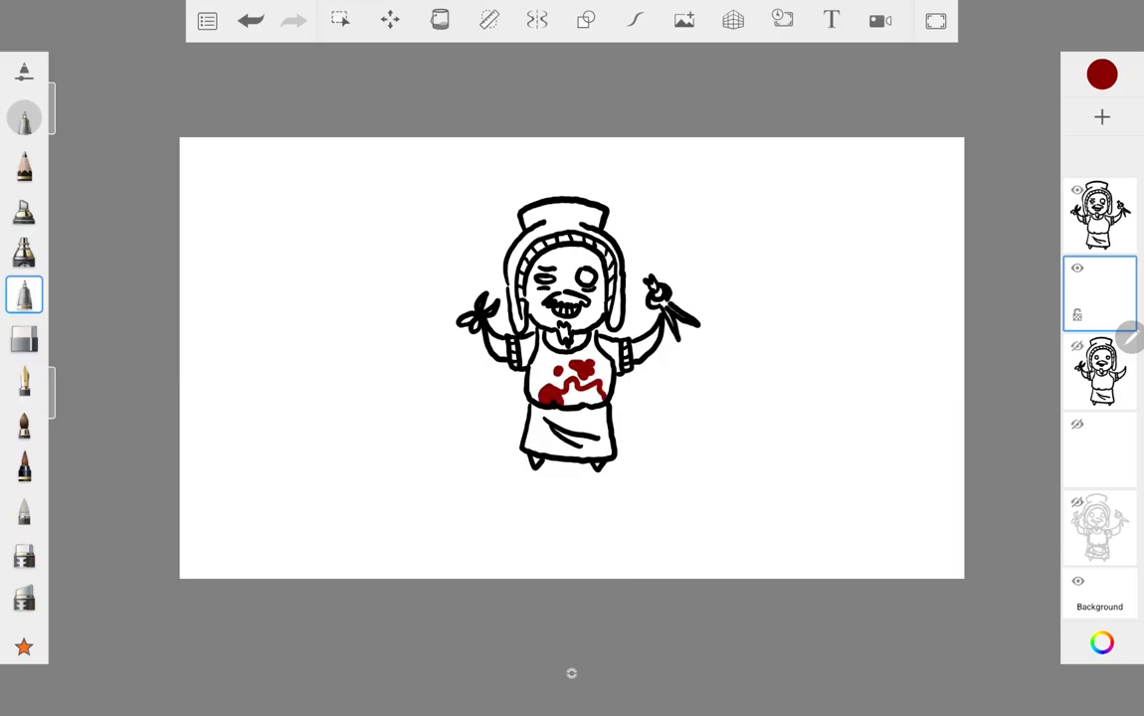
{"action": "left_click_drag", "start_coordinate": [567, 388], "coordinate": [562, 443]}
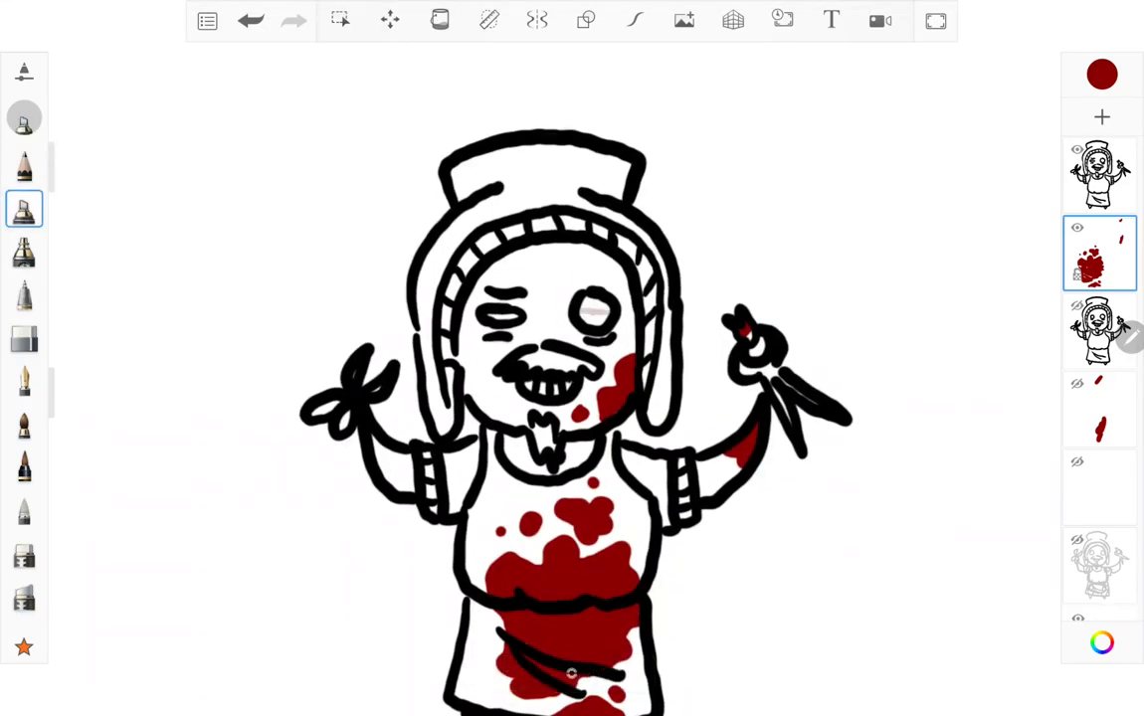
Step: Pick pale blue and set up a shading layer beneath the ink
{"action": "left_click", "coordinate": [23, 251]}
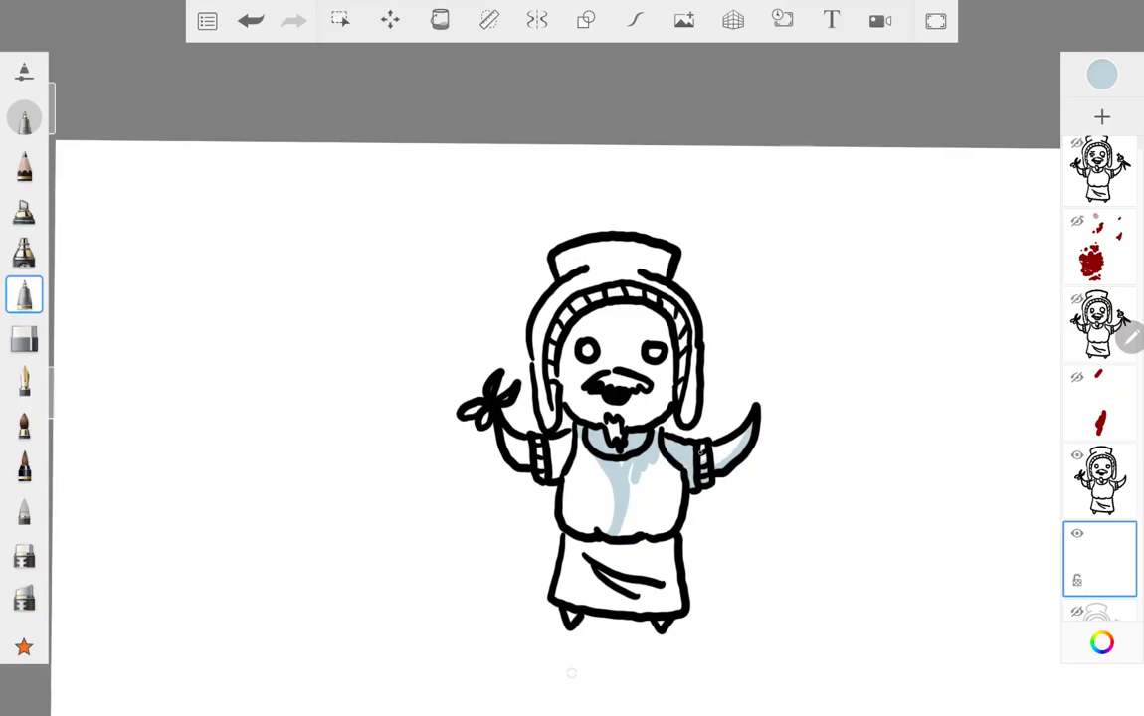
{"action": "left_click", "coordinate": [21, 346]}
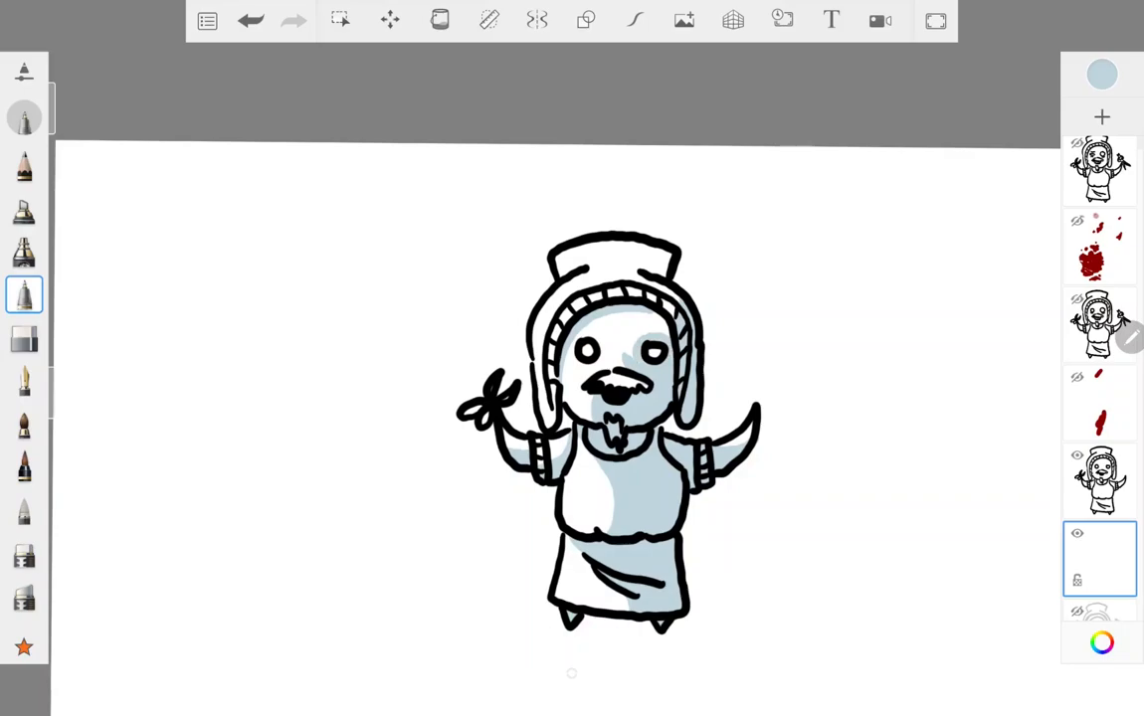
{"action": "type", "text": "*Introversion kicks in*"}
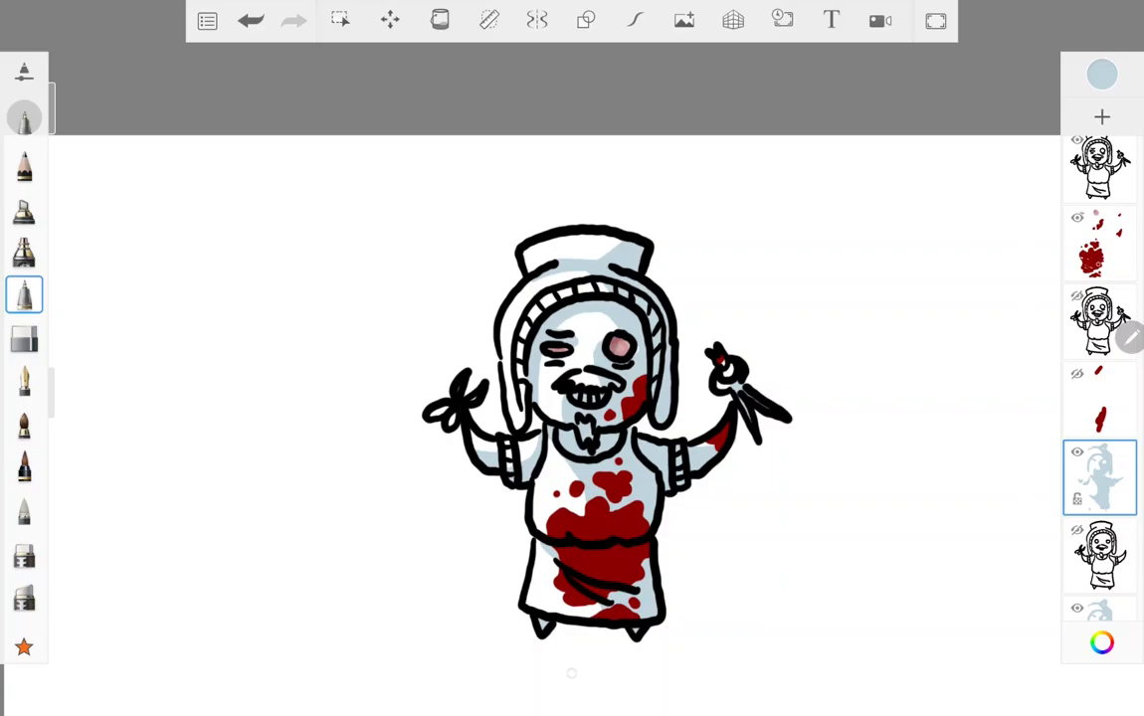
Step: Start a new layer for the knight and undo the stray stroke
{"action": "left_click", "coordinate": [22, 358]}
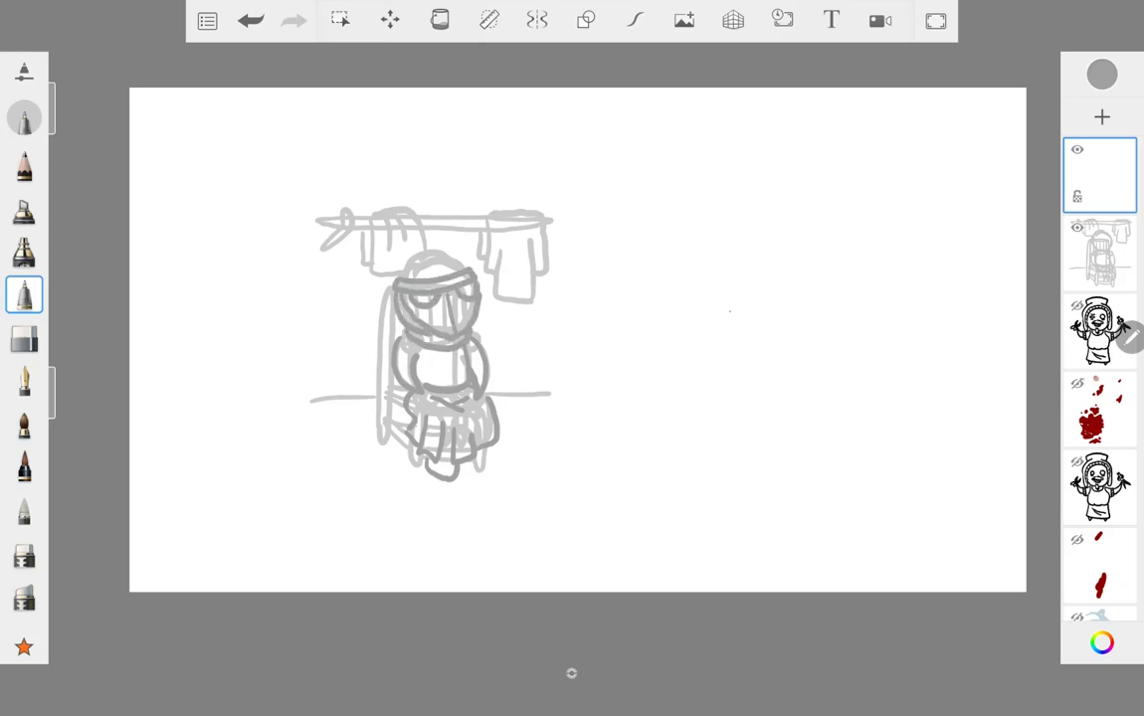
{"action": "left_click", "coordinate": [252, 22]}
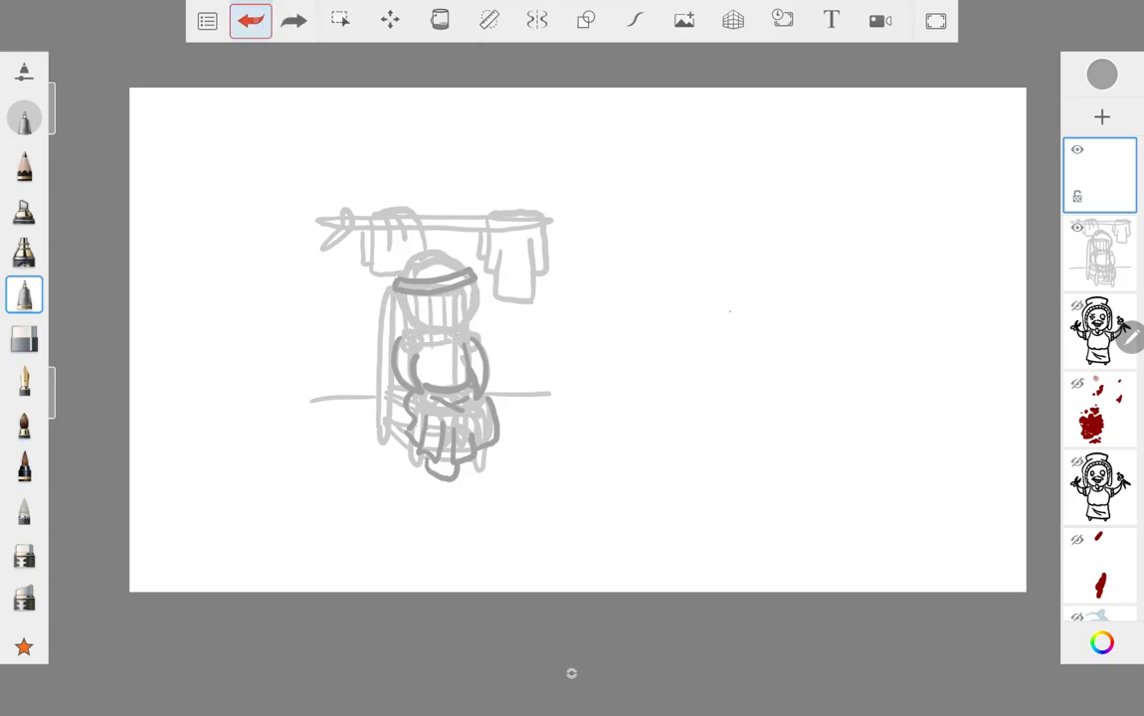
{"action": "left_click", "coordinate": [254, 22]}
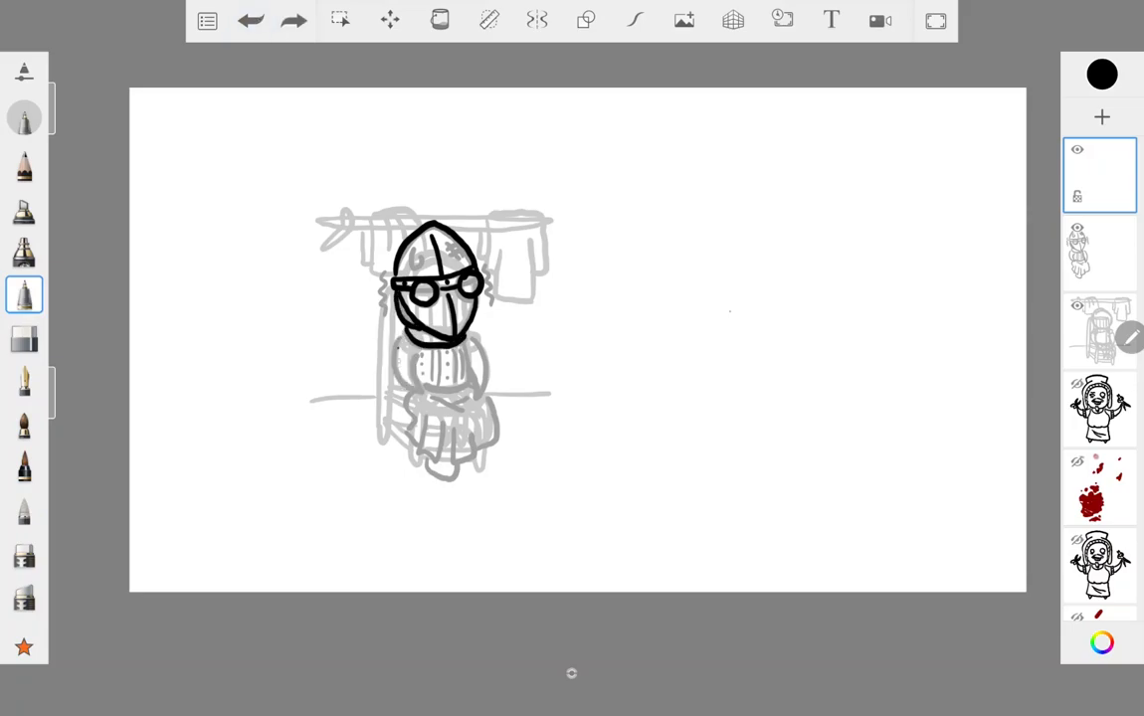
Step: Ink the knight's body and chair, hide the sketch, and add a layer beneath
{"action": "left_click_drag", "start_coordinate": [403, 239], "coordinate": [462, 249]}
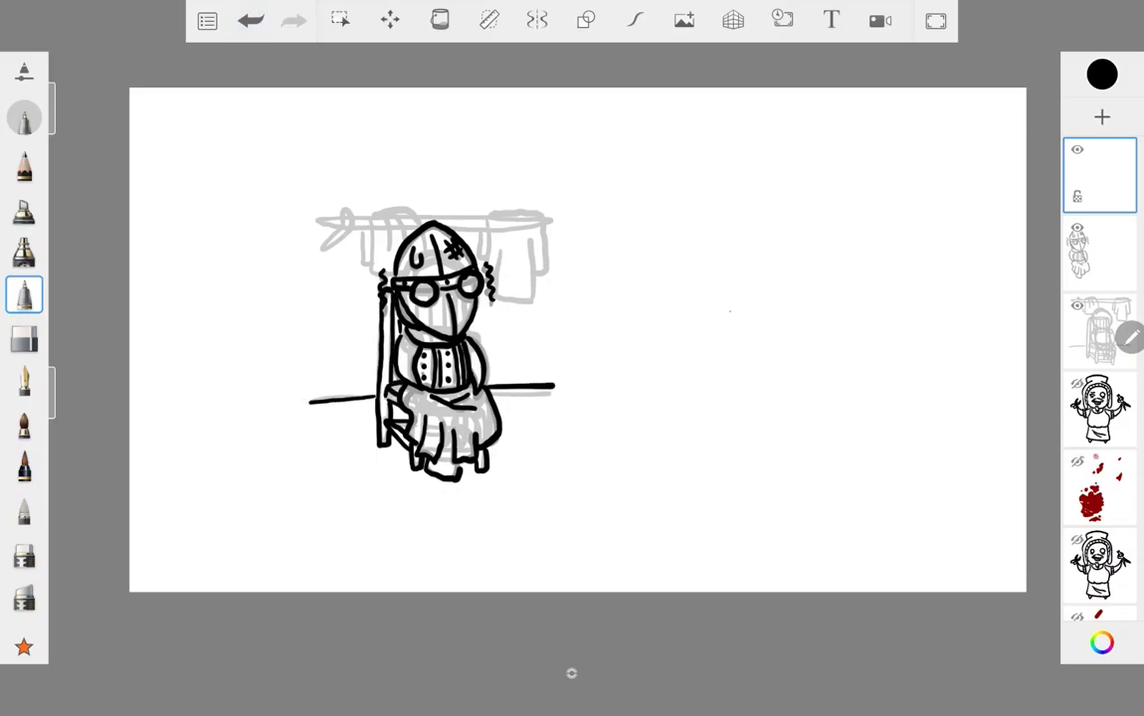
{"action": "left_click", "coordinate": [17, 117]}
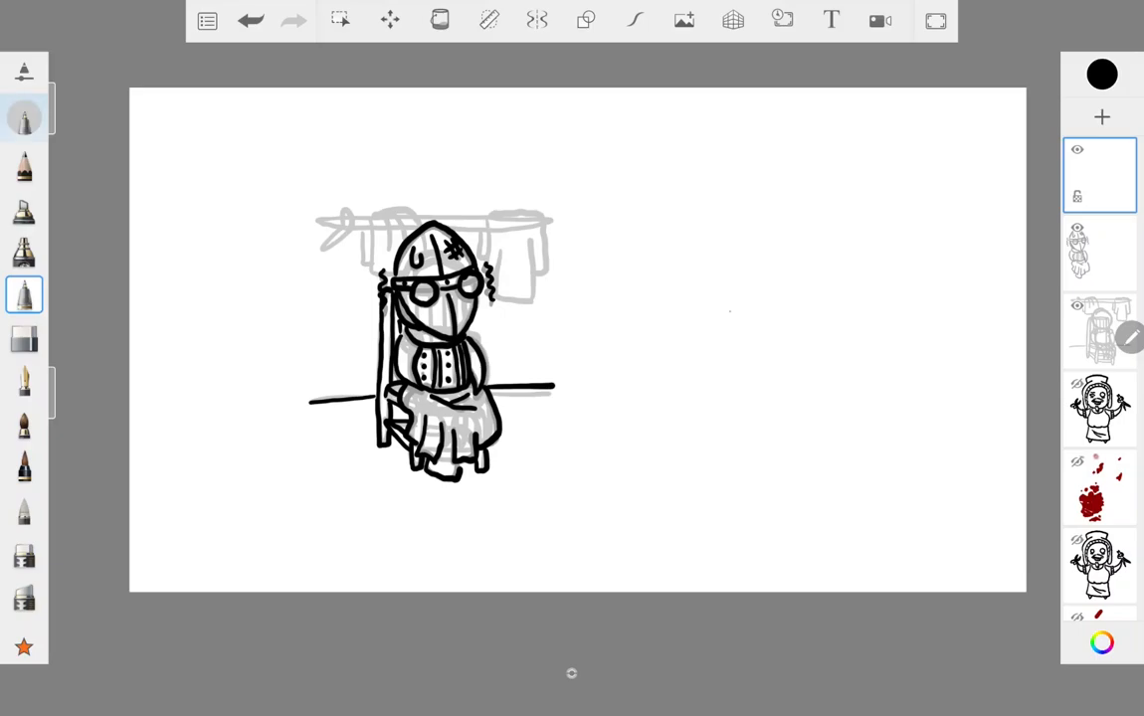
{"action": "left_click", "coordinate": [23, 294]}
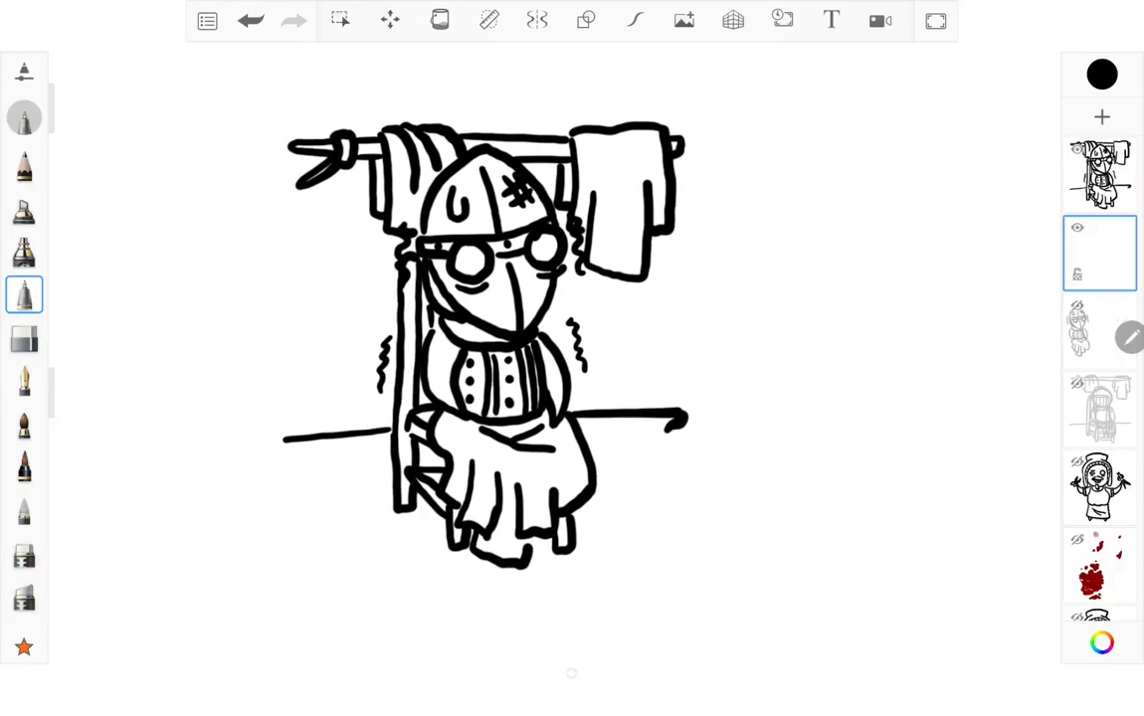
Step: Choose pale blue in the colour puck for the shadow figure
{"action": "left_click", "coordinate": [1101, 73]}
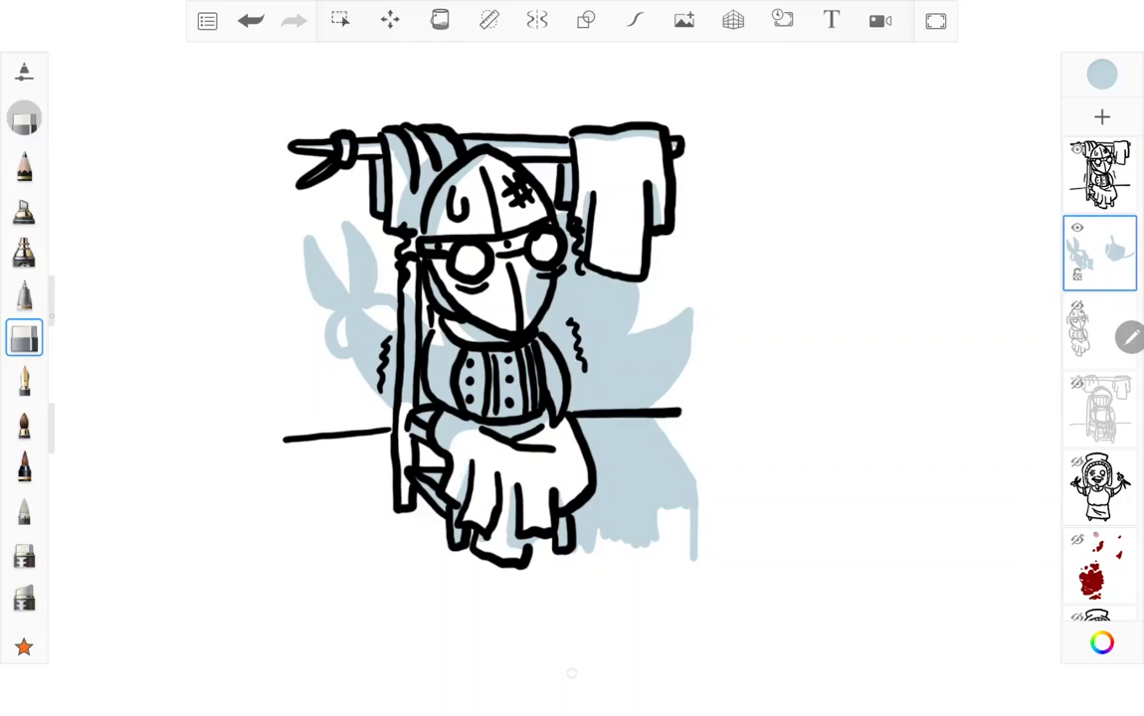
Step: Alternate brush and eraser to enlarge and tidy the pale blue shadow
{"action": "left_click", "coordinate": [24, 294]}
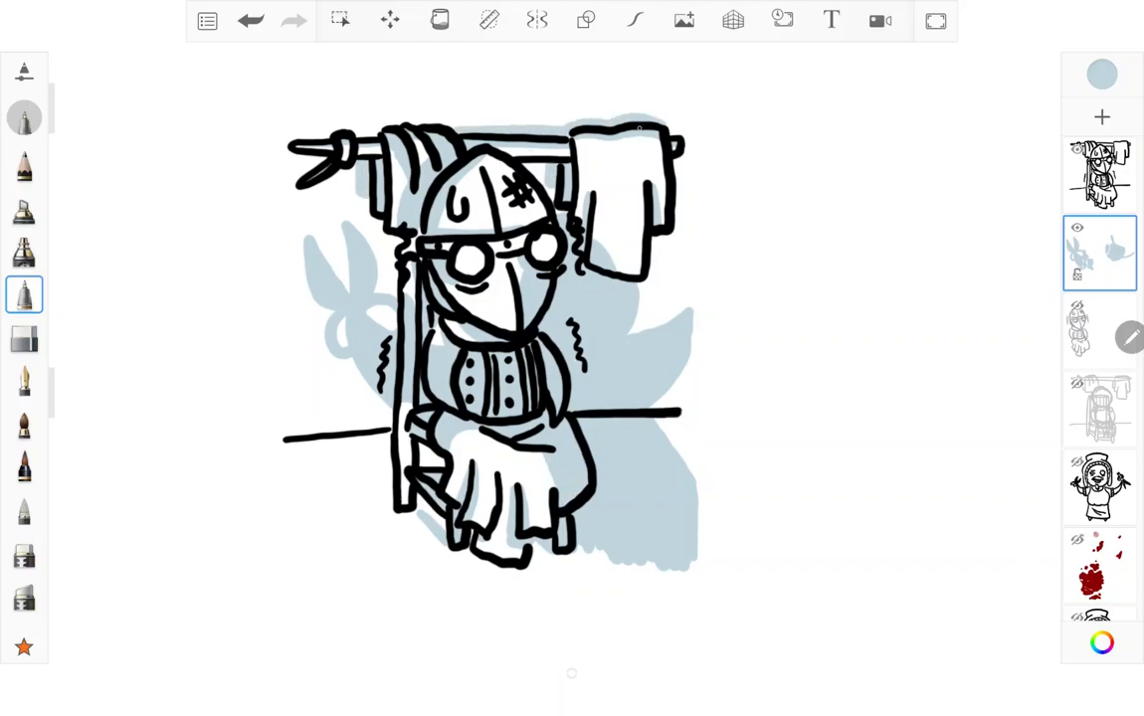
{"action": "left_click", "coordinate": [24, 338]}
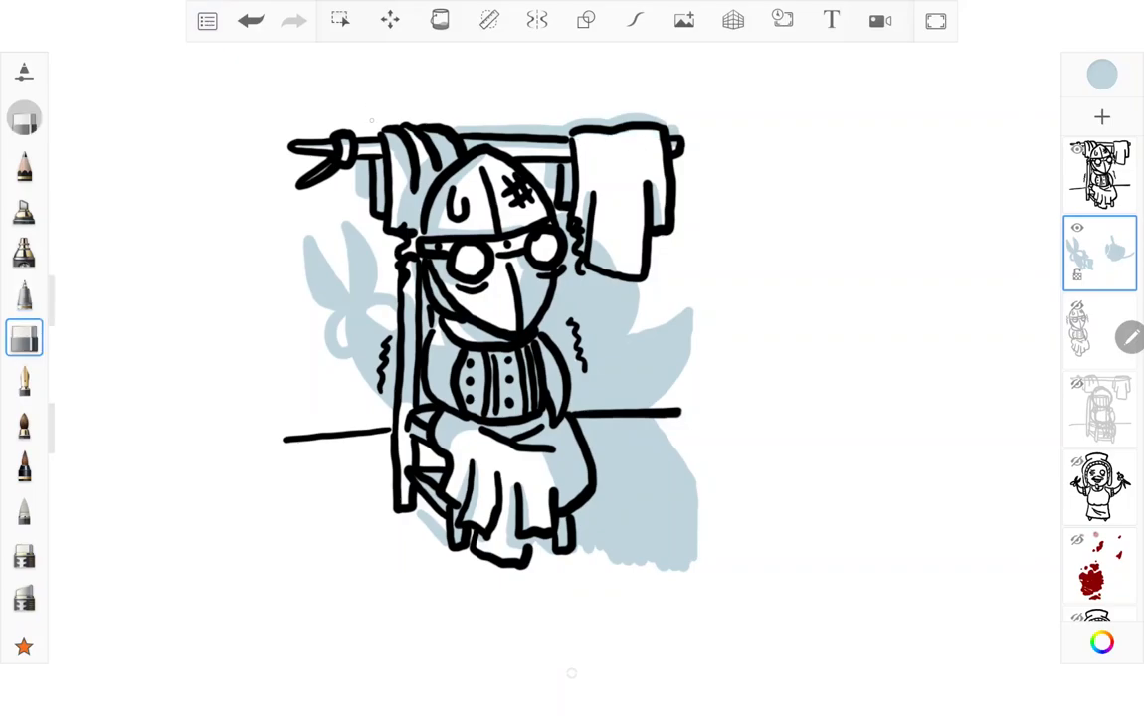
{"action": "left_click", "coordinate": [24, 294]}
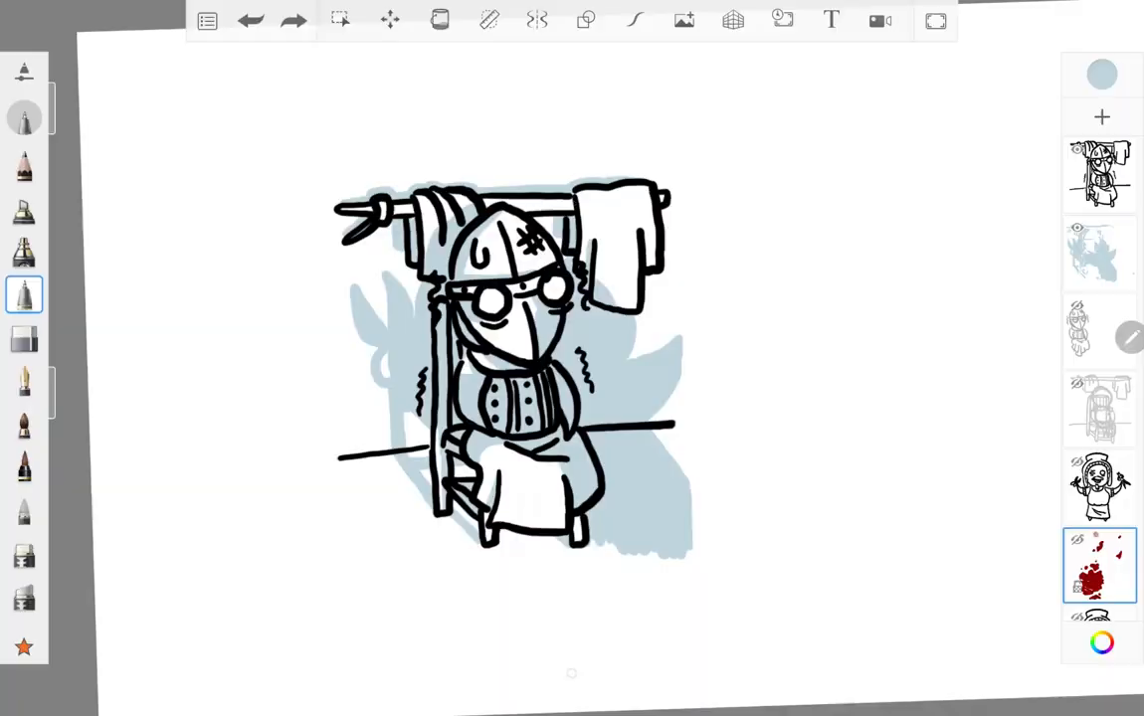
Step: Tidy and extend the shadow's lower edge, then undo the floor hatching on the ink layer
{"action": "left_click", "coordinate": [1100, 254]}
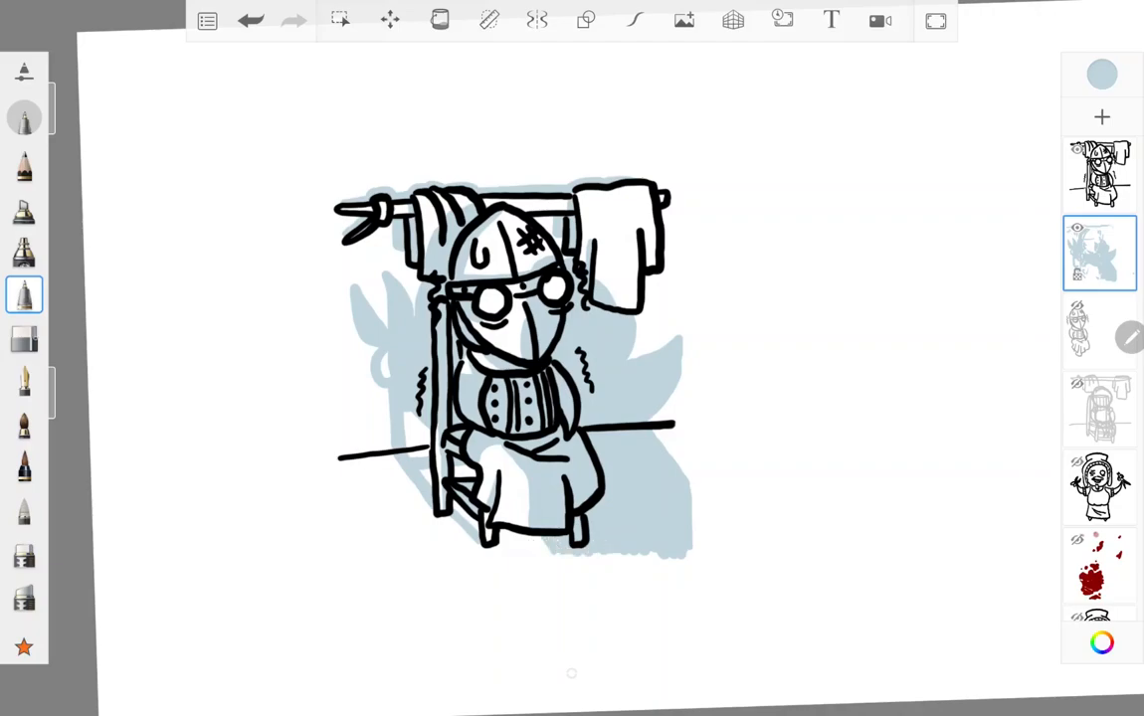
{"action": "left_click", "coordinate": [23, 337]}
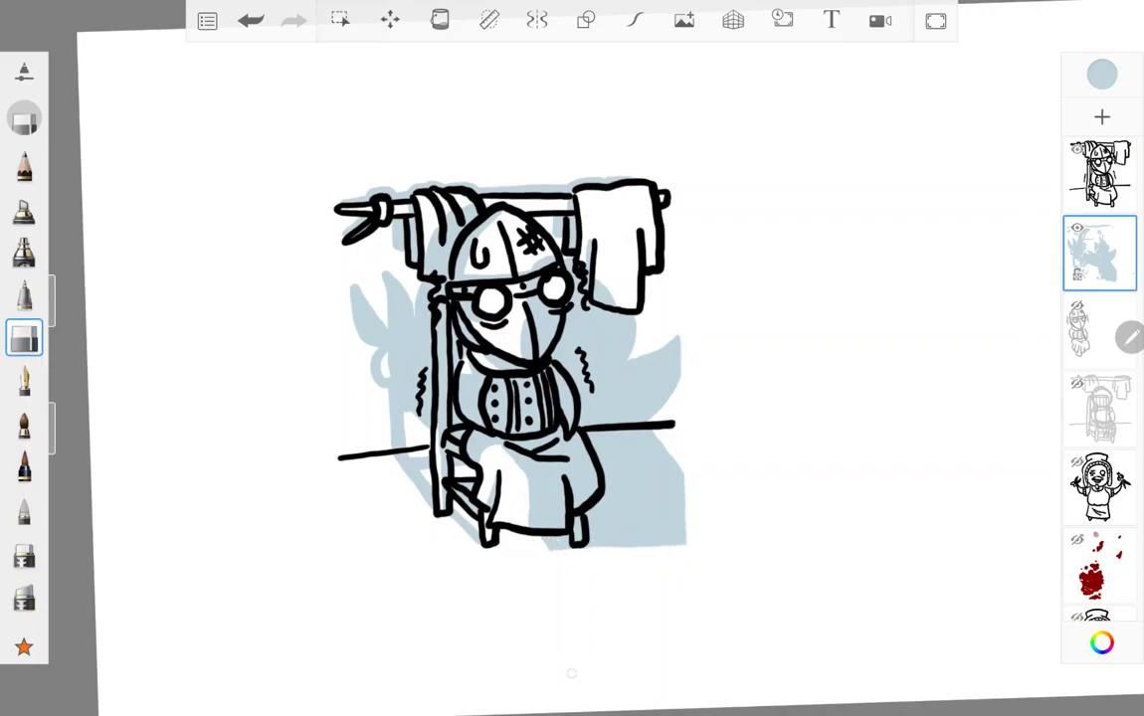
{"action": "left_click", "coordinate": [24, 294]}
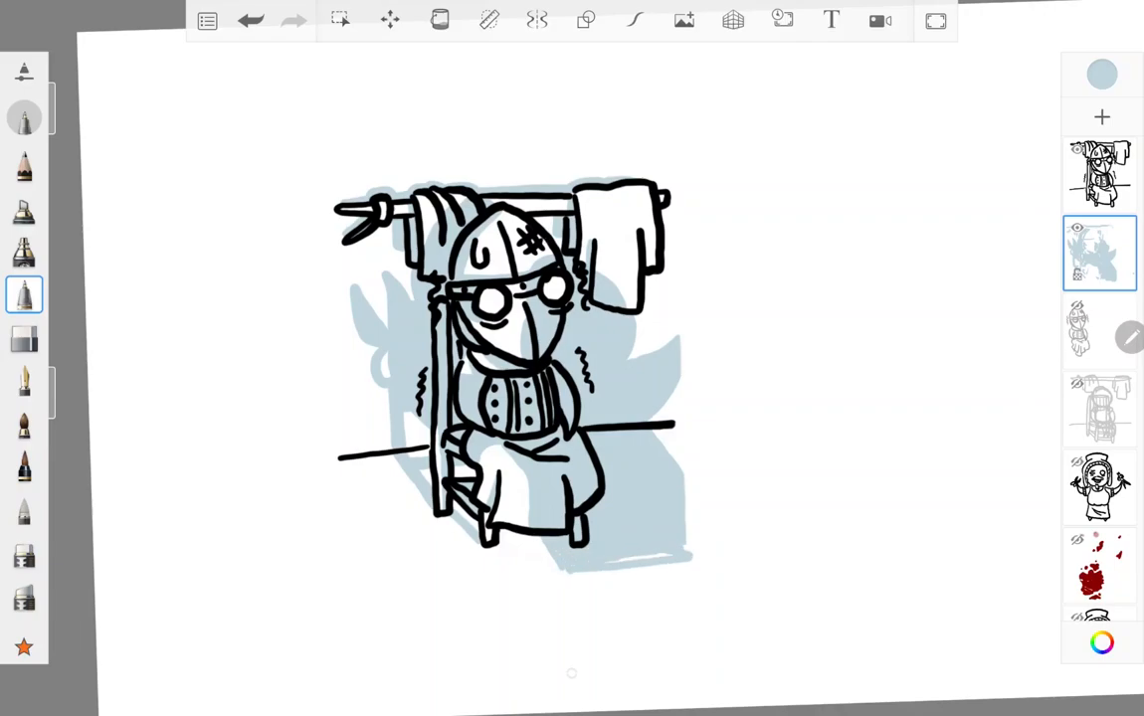
{"action": "left_click", "coordinate": [1101, 174]}
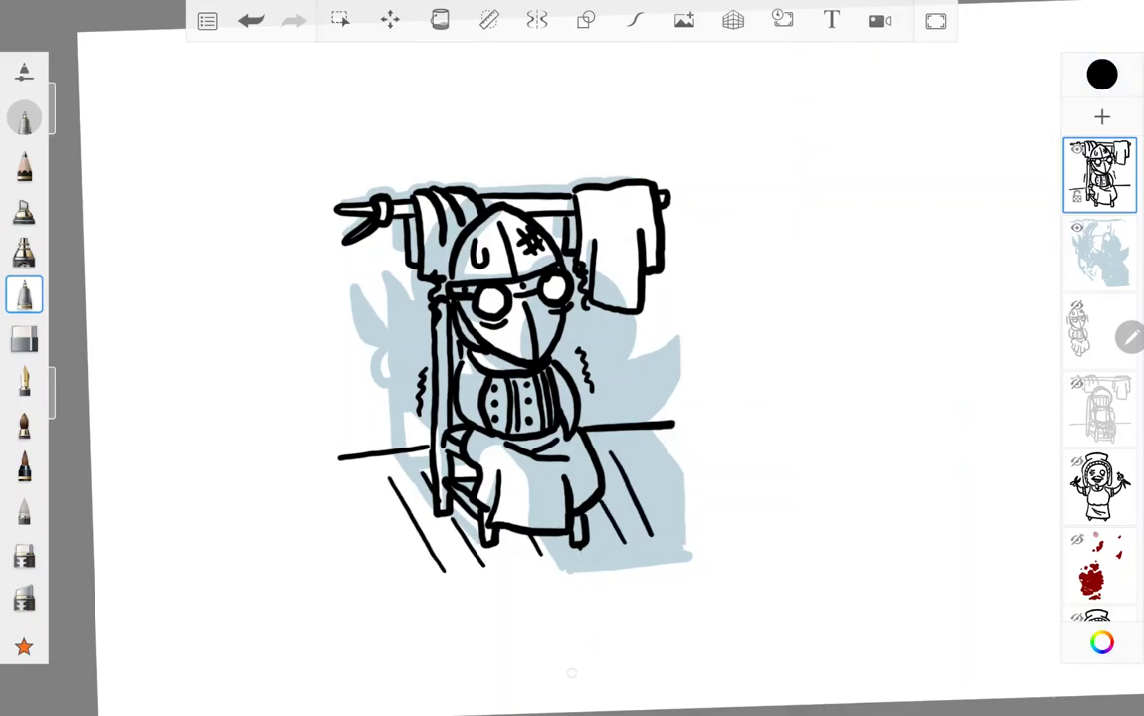
{"action": "left_click", "coordinate": [257, 24]}
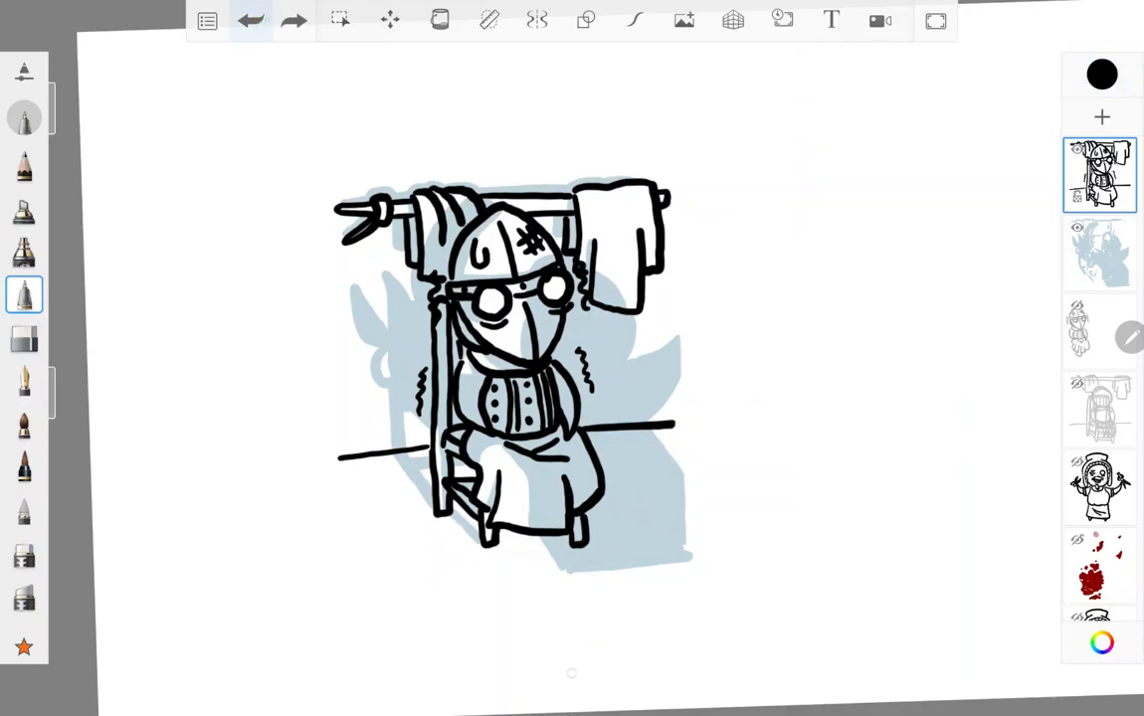